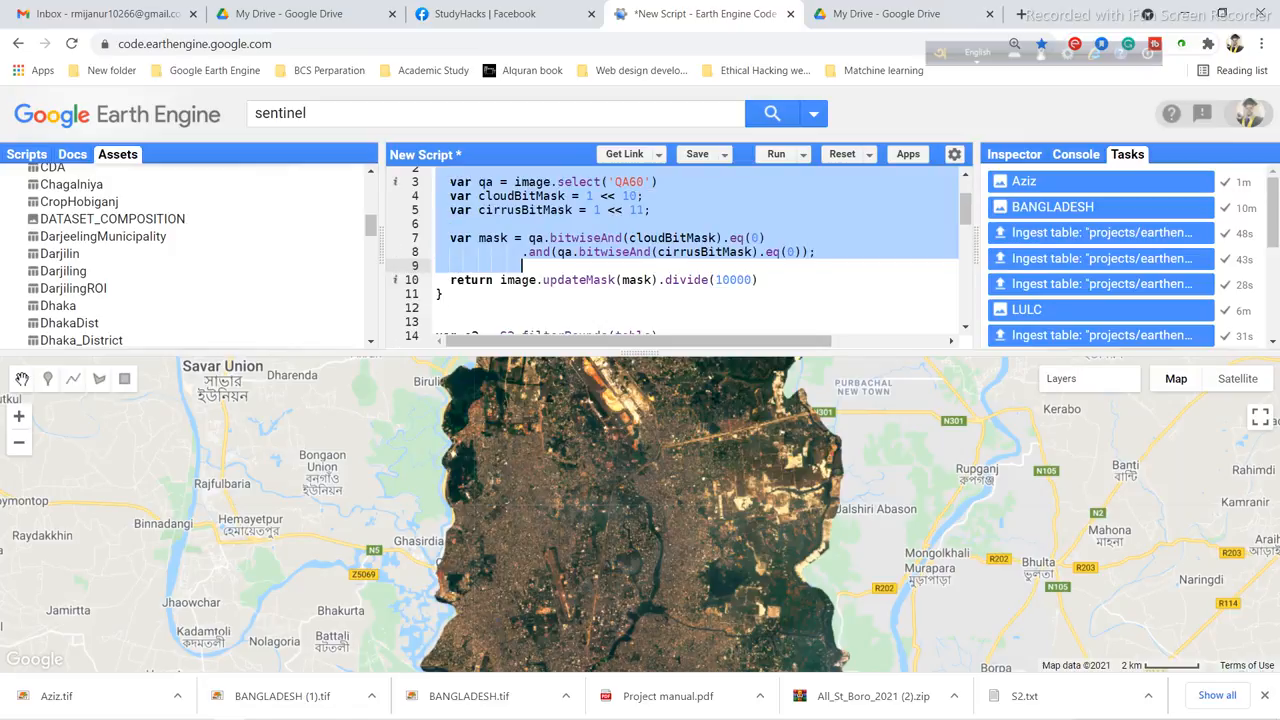
Review the export script in the Code Editor, then bring up My Drive showing the newly created Aziz.tif
{"action": "scroll", "scroll_direction": "down", "scroll_amount": 3}
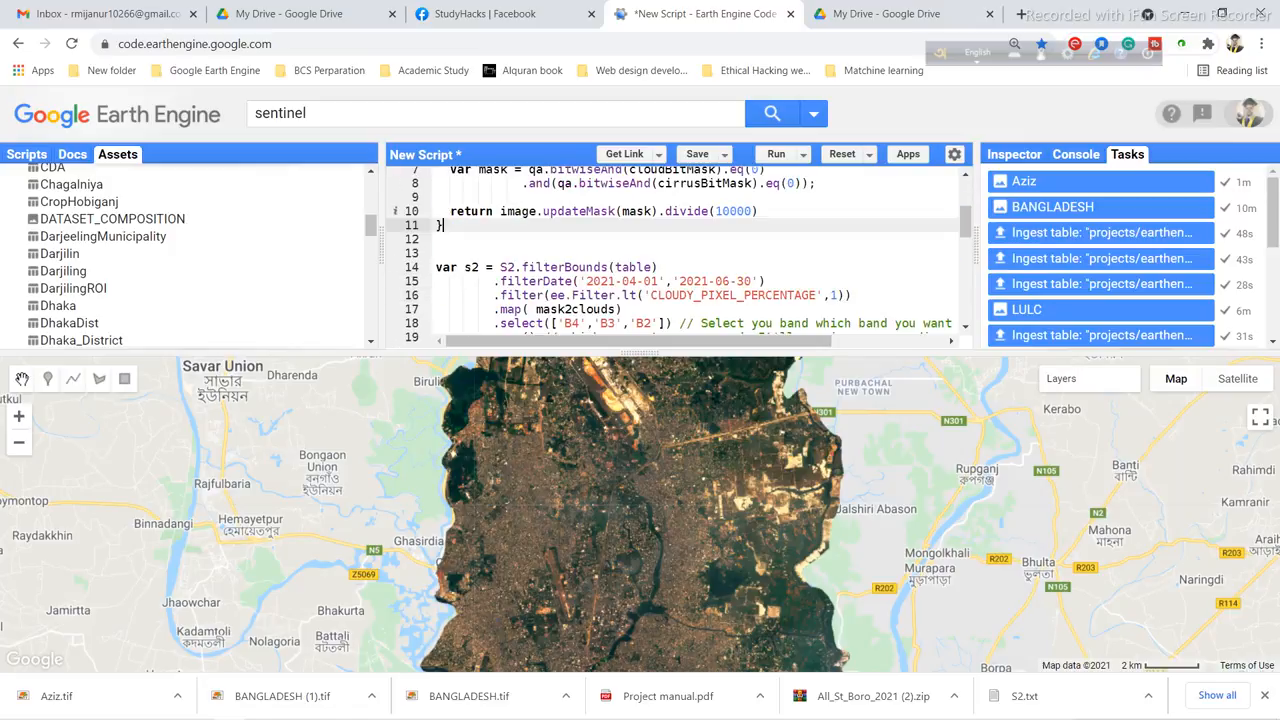
{"action": "scroll", "scroll_direction": "down", "scroll_amount": 3}
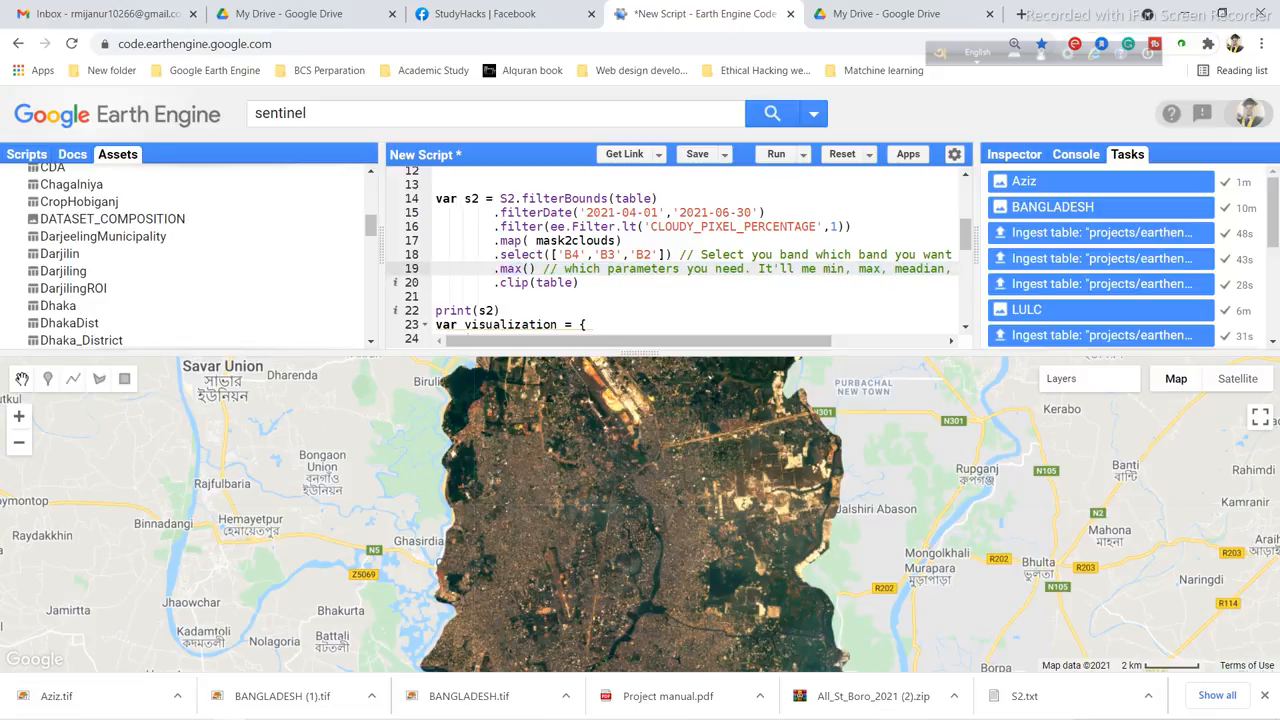
{"action": "double_click", "coordinate": [510, 268]}
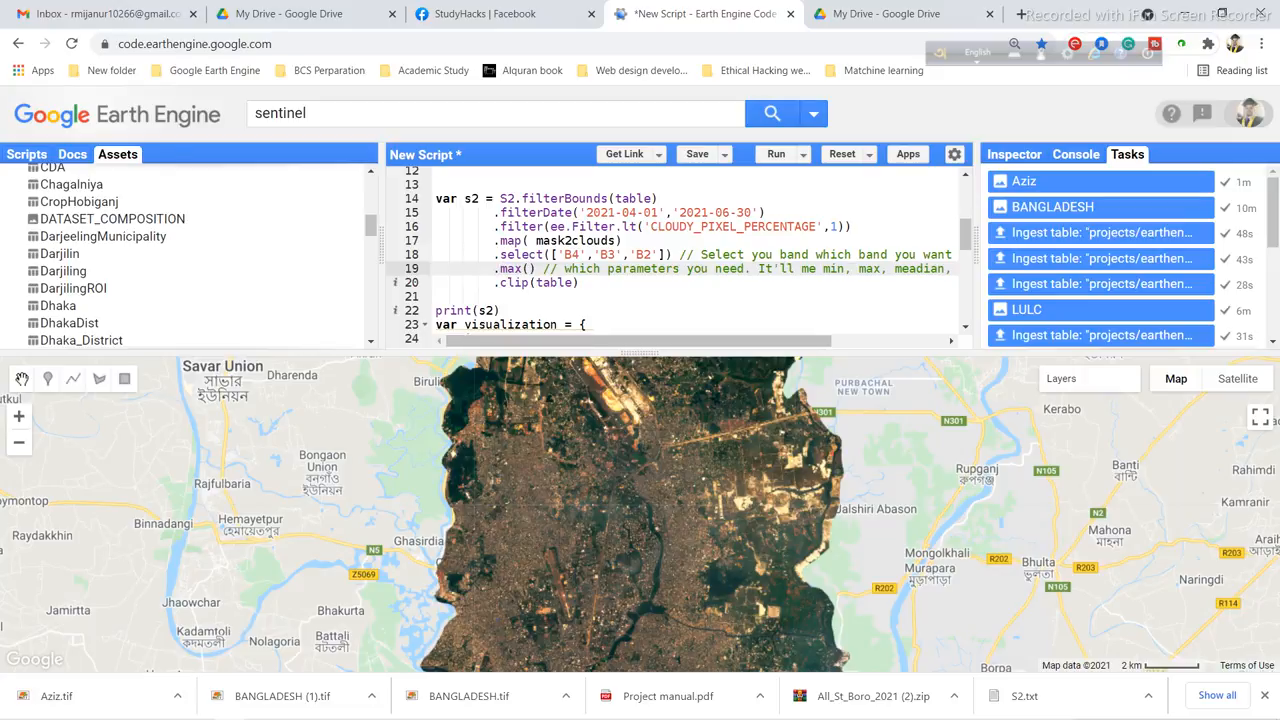
{"action": "scroll", "scroll_direction": "down", "scroll_amount": 3}
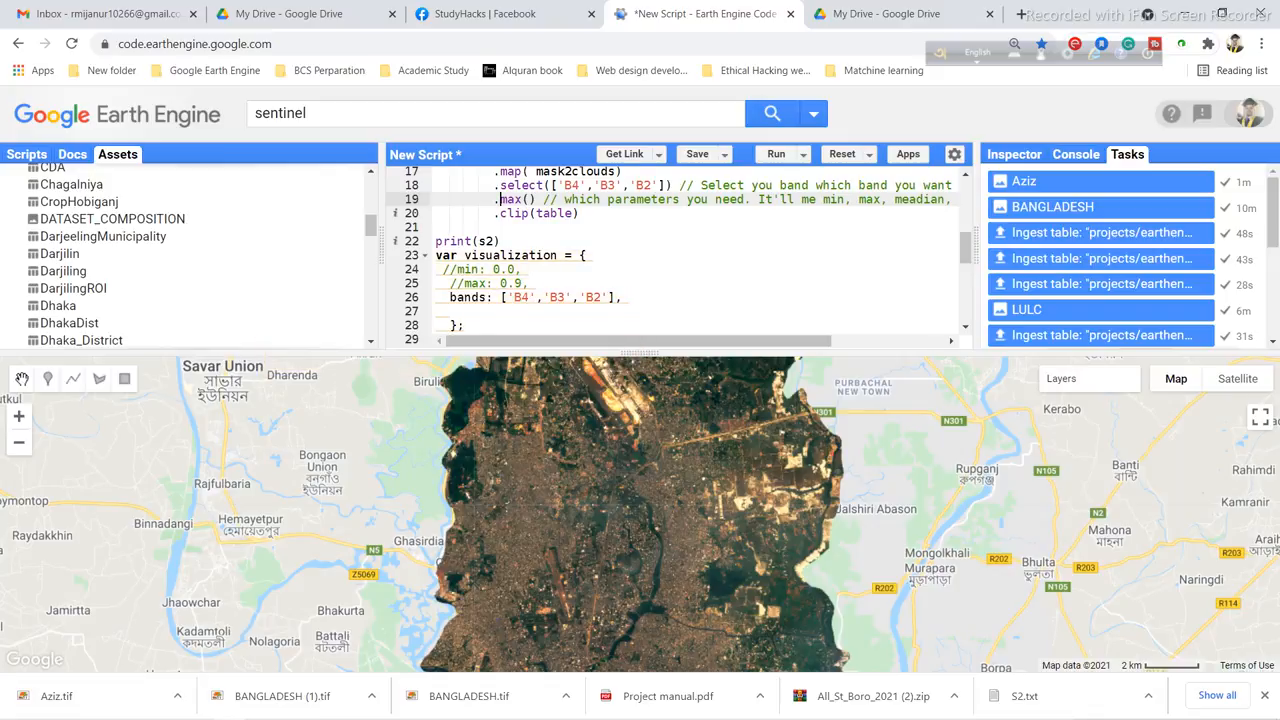
{"action": "scroll", "scroll_direction": "down", "scroll_amount": 3}
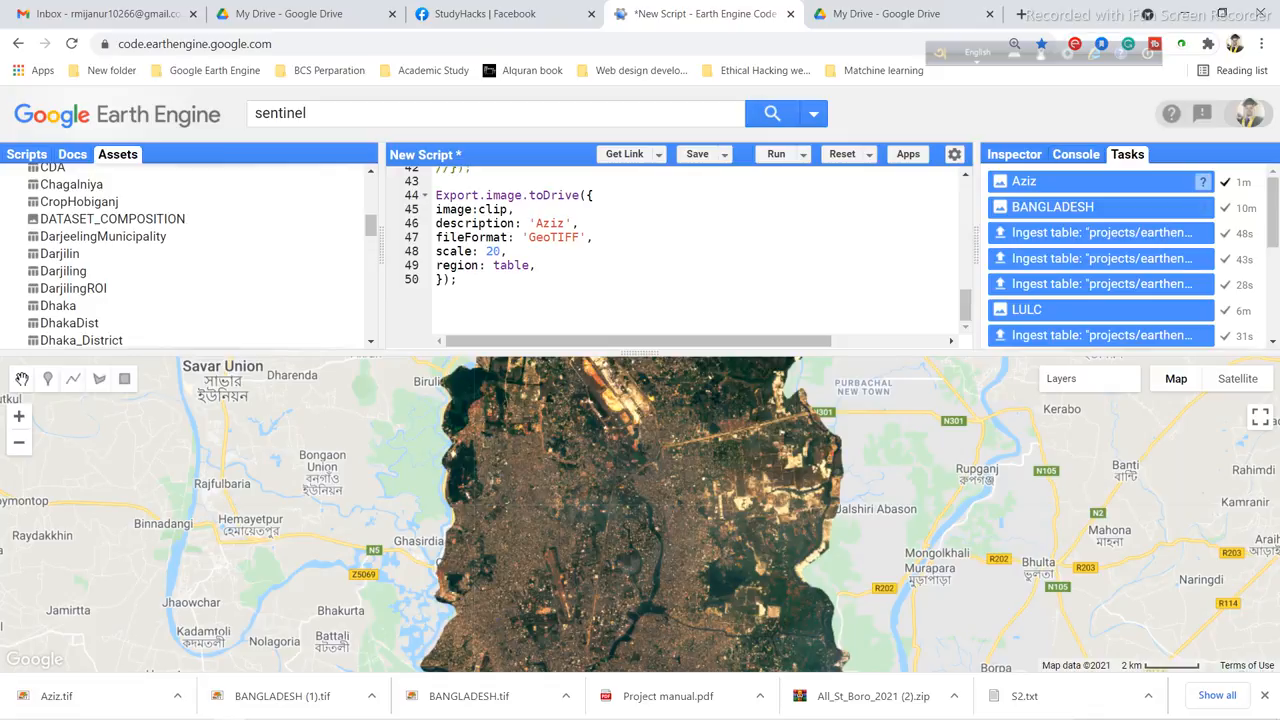
{"action": "left_click", "coordinate": [890, 12]}
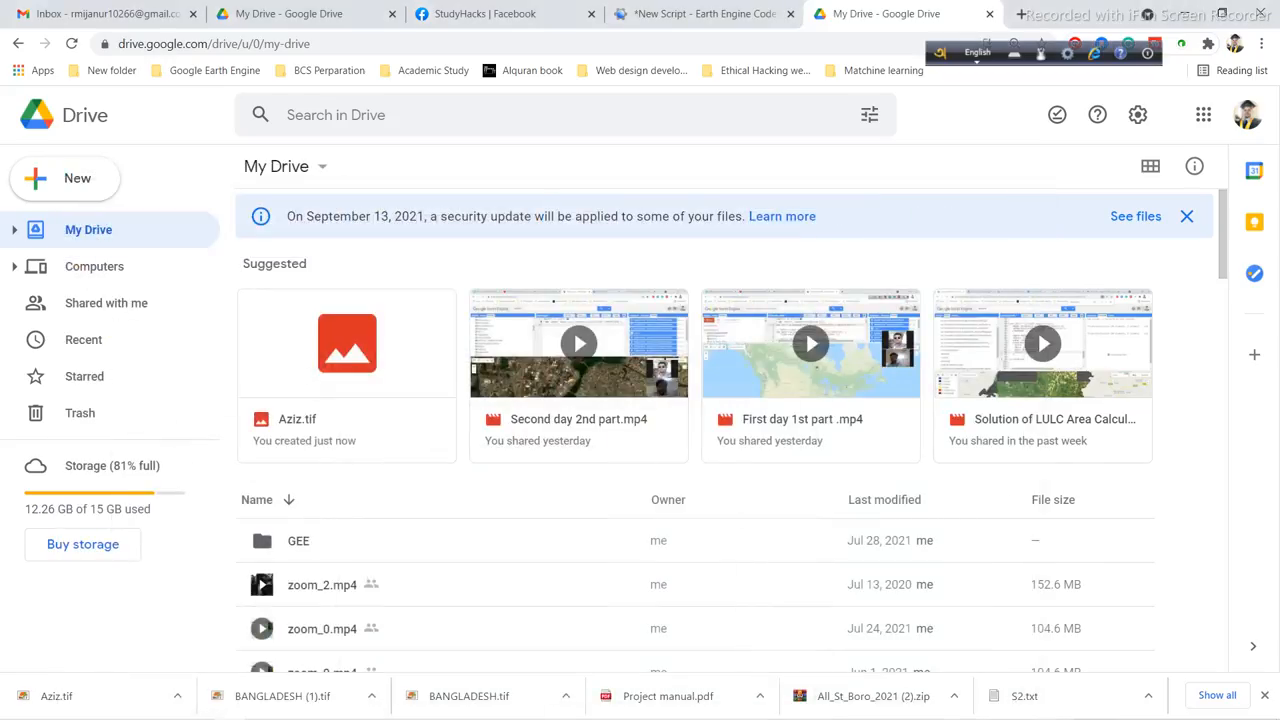
View Aziz.tif in ArcMap as a B4-B3-B2 composite, then return to the Earth Engine Code Editor
{"action": "left_click", "coordinate": [700, 12]}
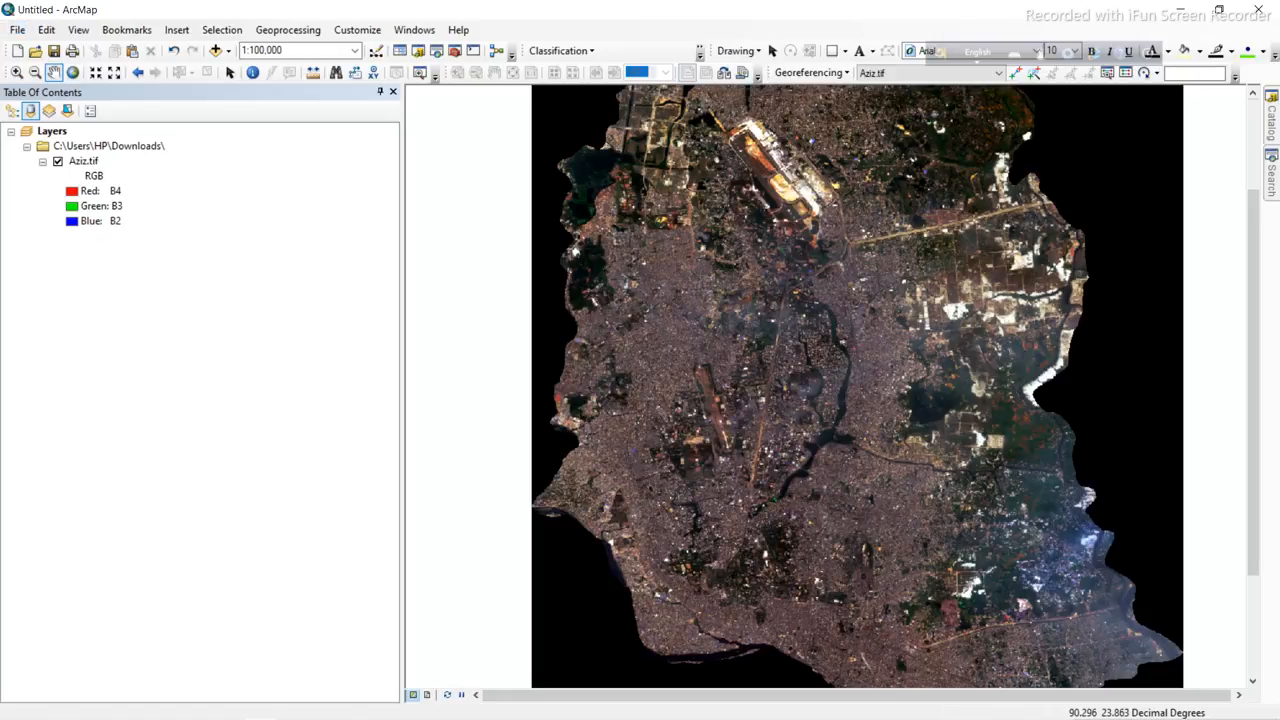
{"action": "left_click", "coordinate": [704, 14]}
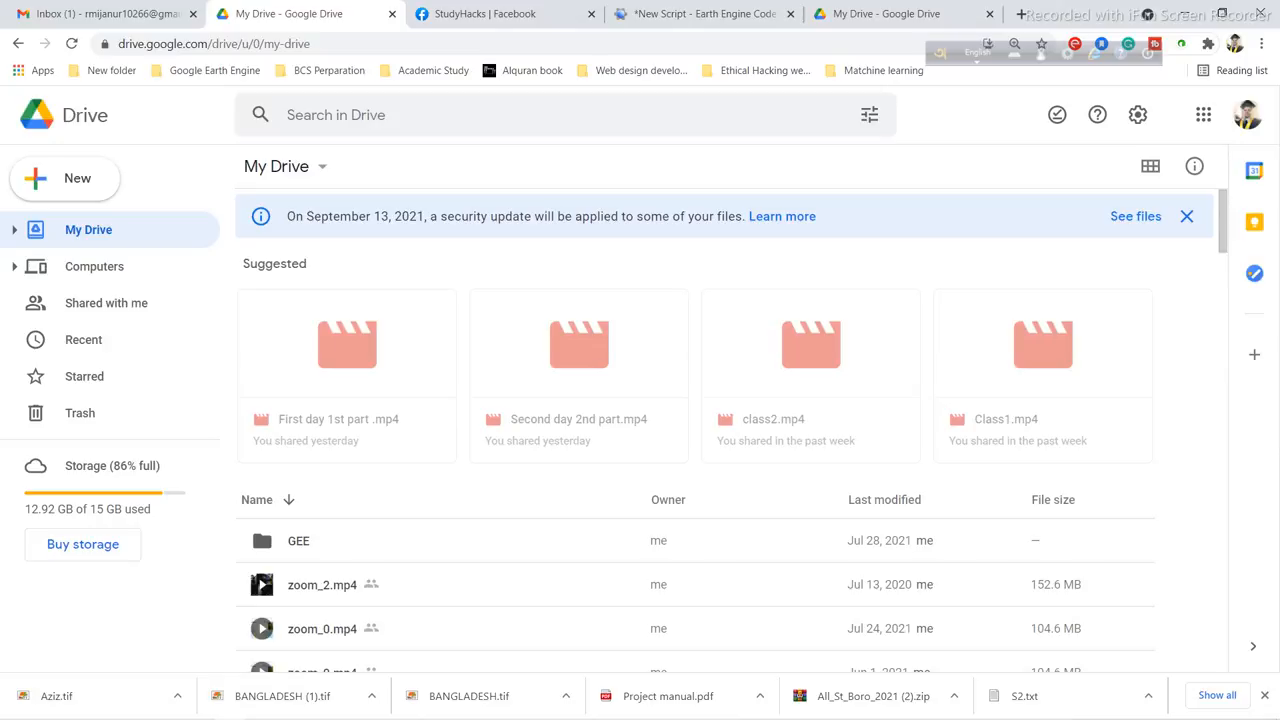
{"action": "left_click", "coordinate": [700, 14]}
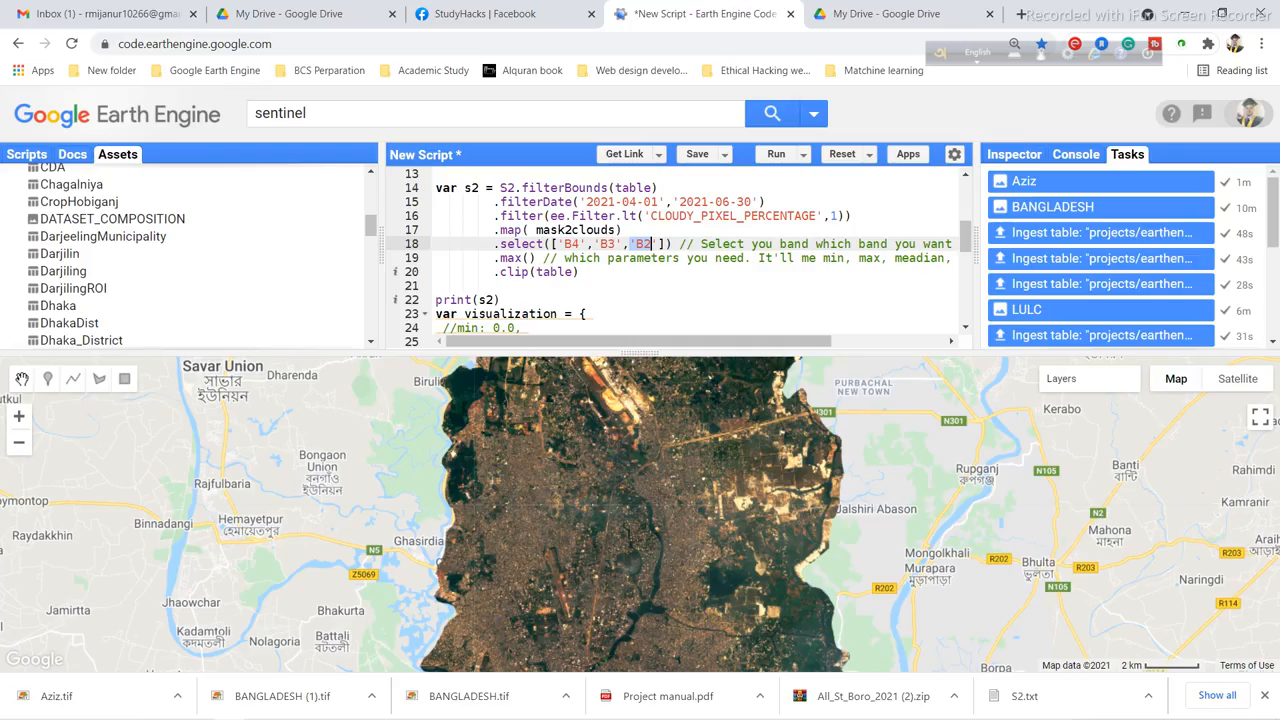